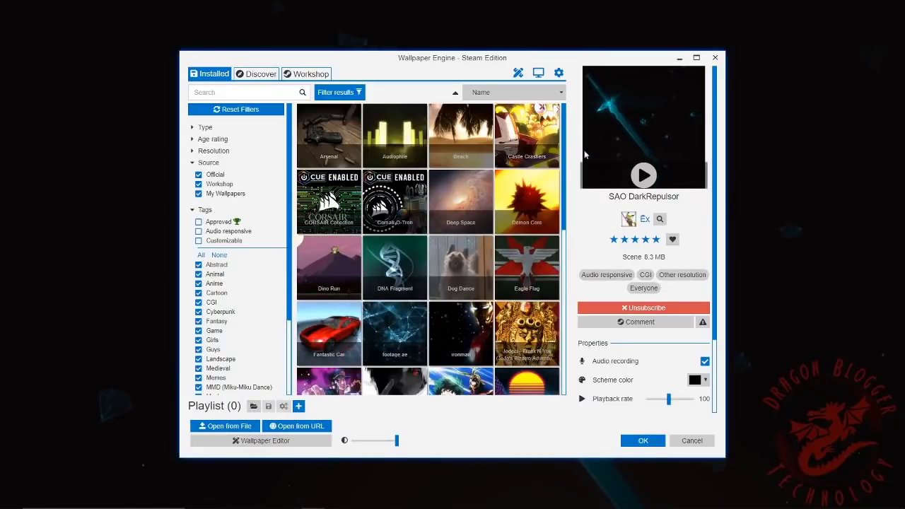
mouse_move(492, 429)
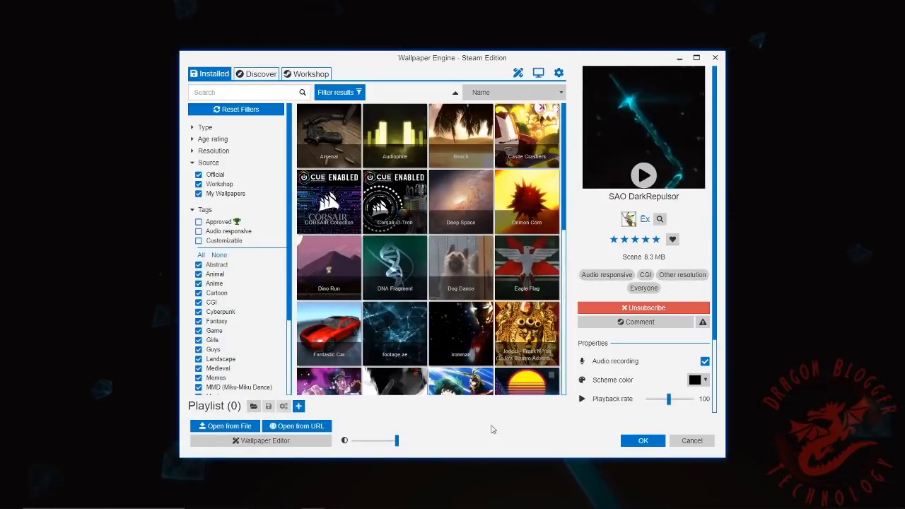
mouse_move(460, 267)
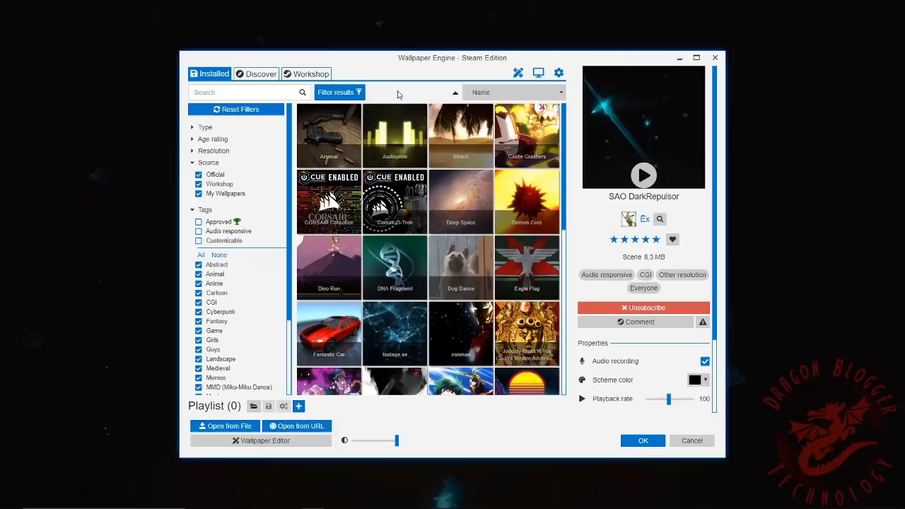
Step: Apply the DNA Fragment wallpaper and scroll through the Discover tab's recommended collections
left_click(394, 268)
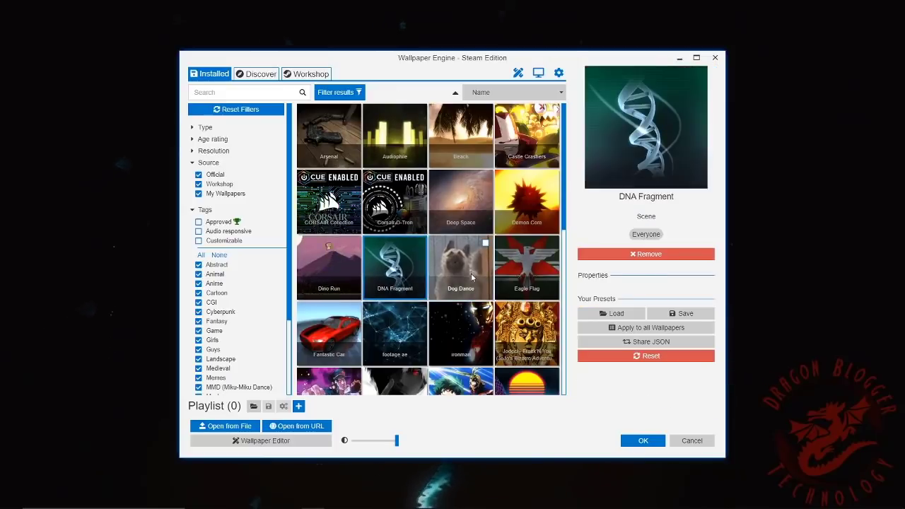
left_click(461, 267)
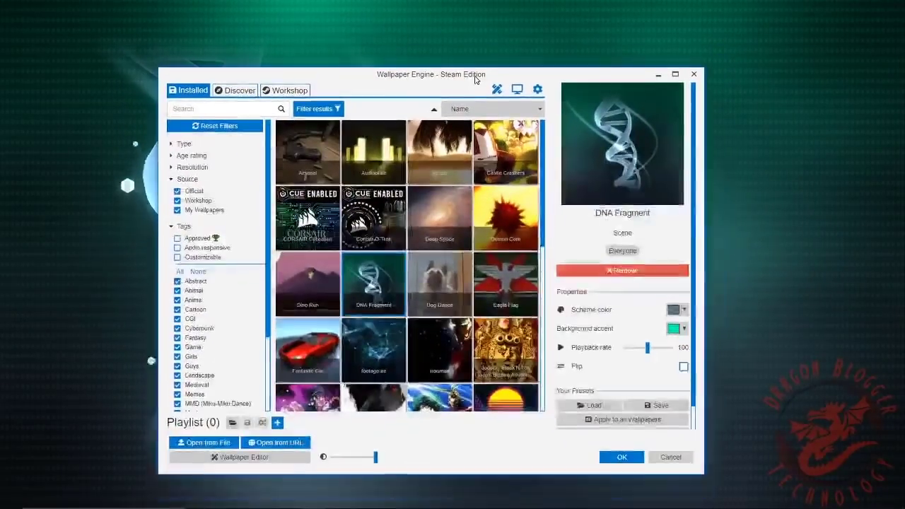
left_click(234, 90)
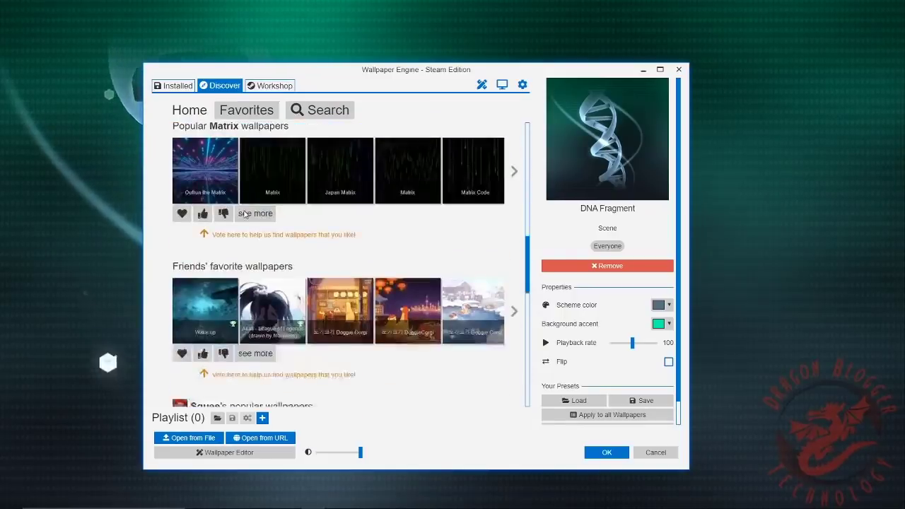
scroll("down", 3)
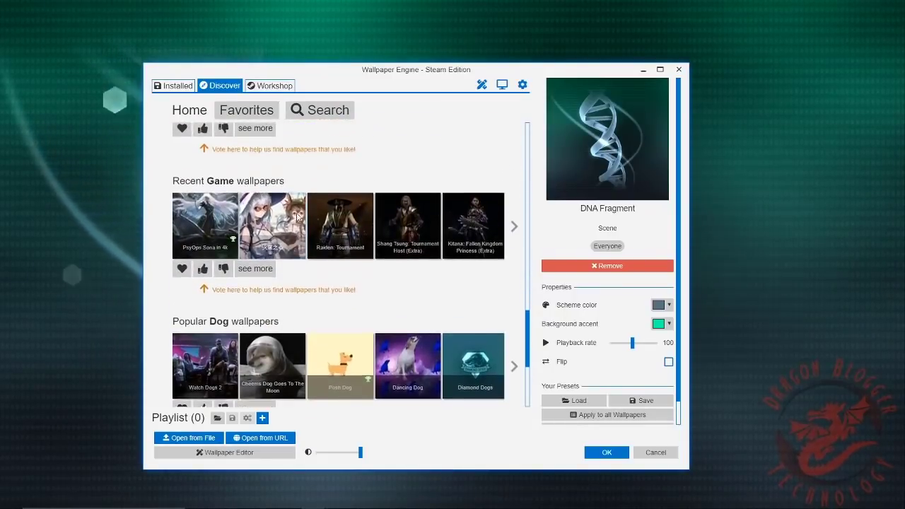
scroll("down", 3)
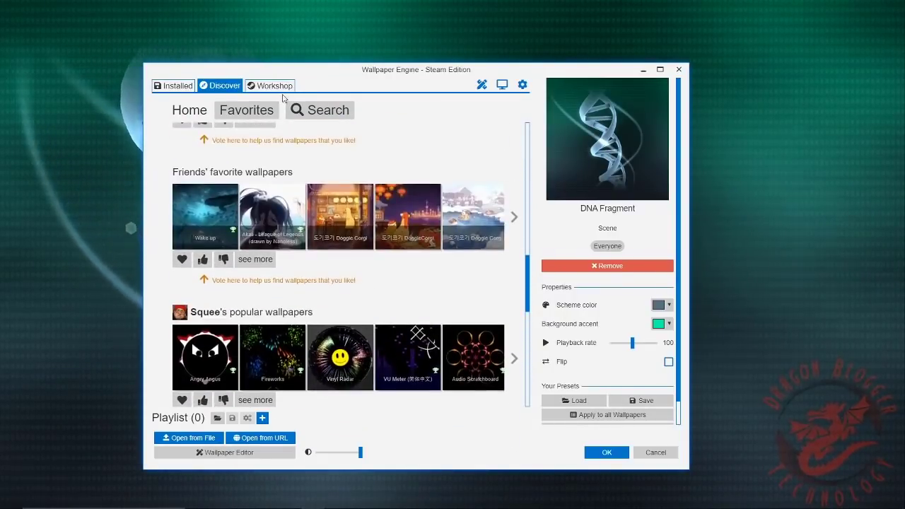
Step: Search the Workshop for 'anime' and apply the Animated Overwatch Logo wallpaper
left_click(269, 86)
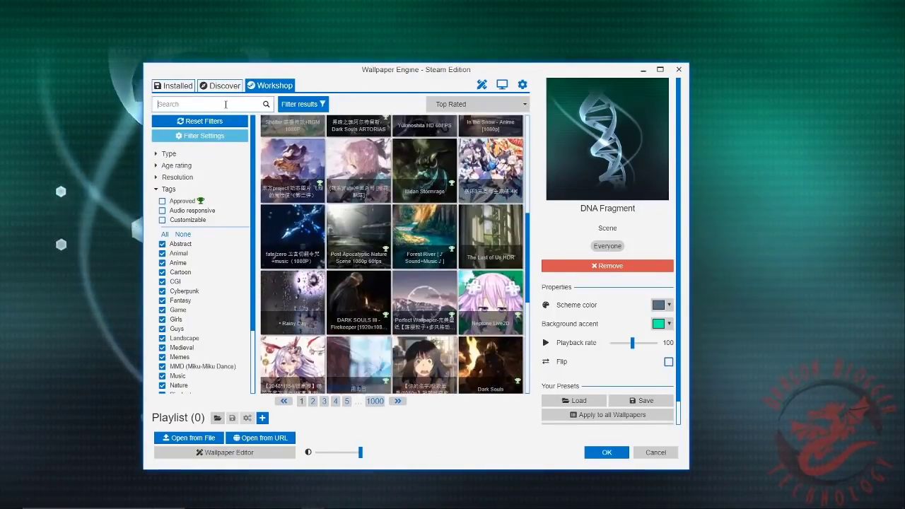
type("anime")
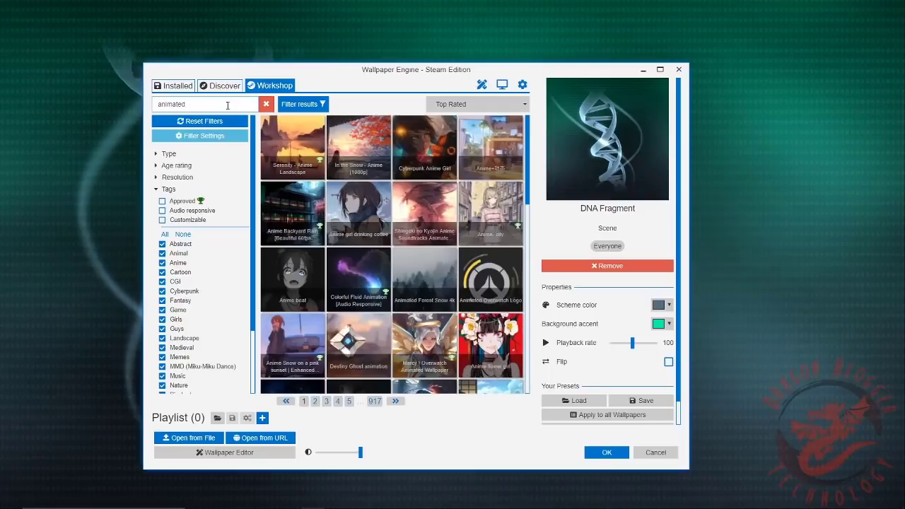
scroll("down", 3)
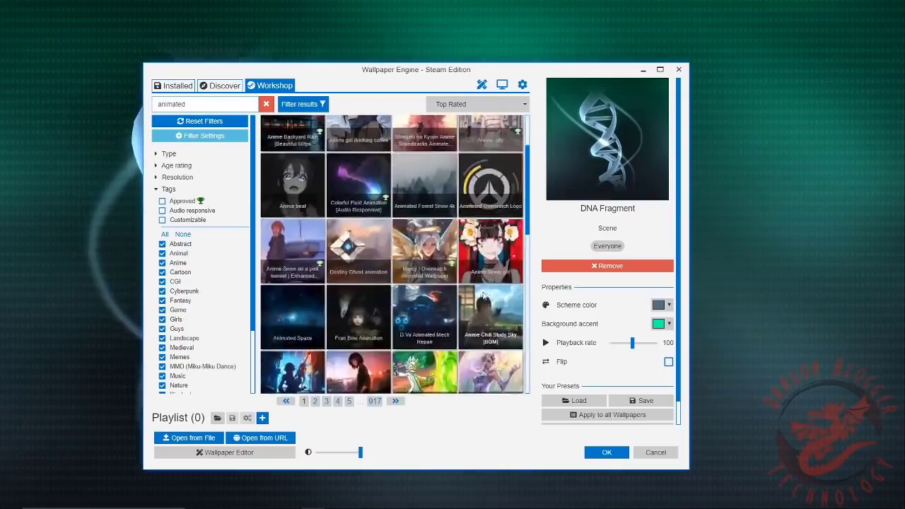
left_click(491, 185)
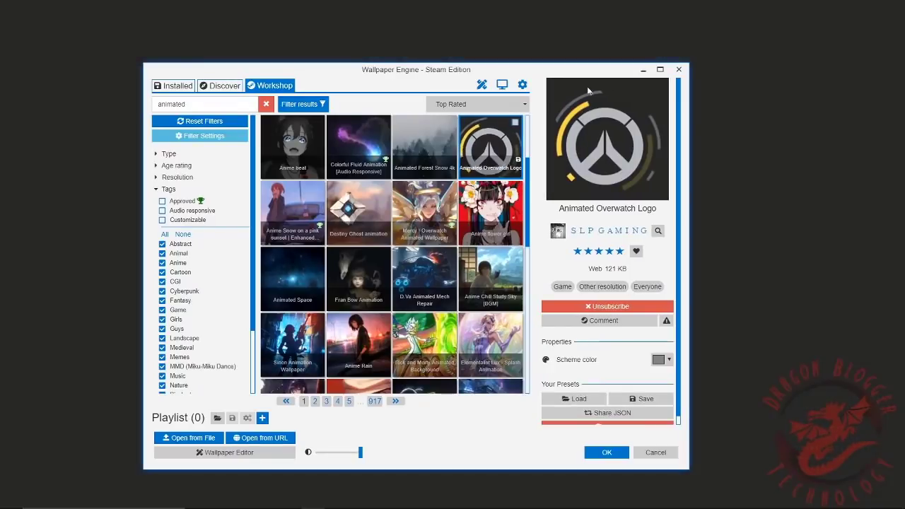
left_click_drag(417, 69, 421, 168)
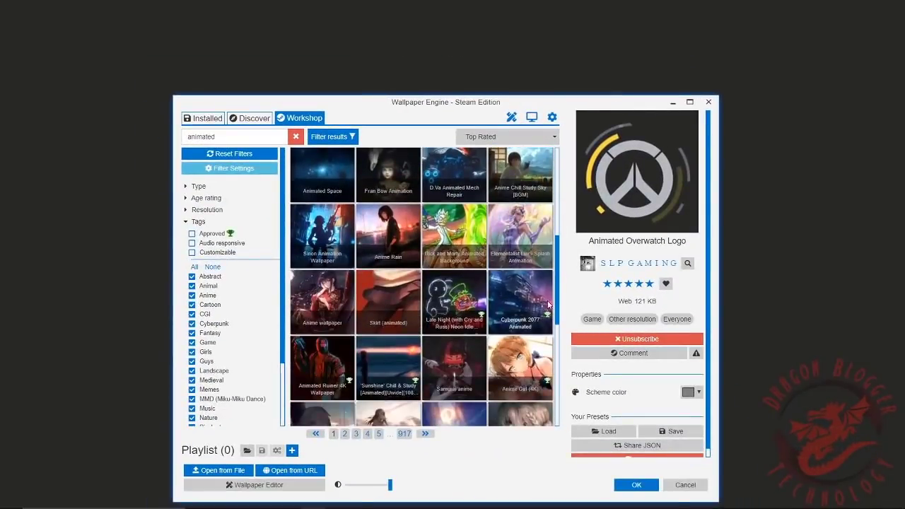
scroll("down", 3)
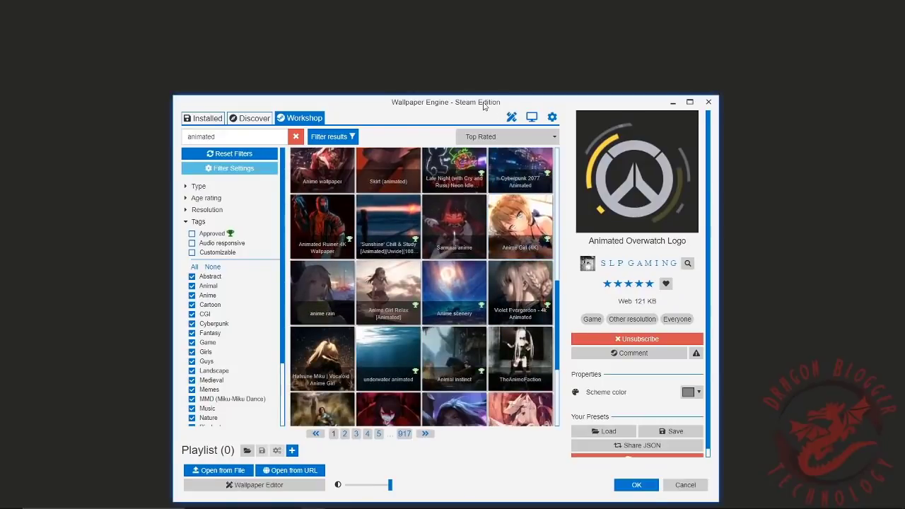
Step: Turn on Show desktop icons from the desktop's View context menu
right_click(453, 255)
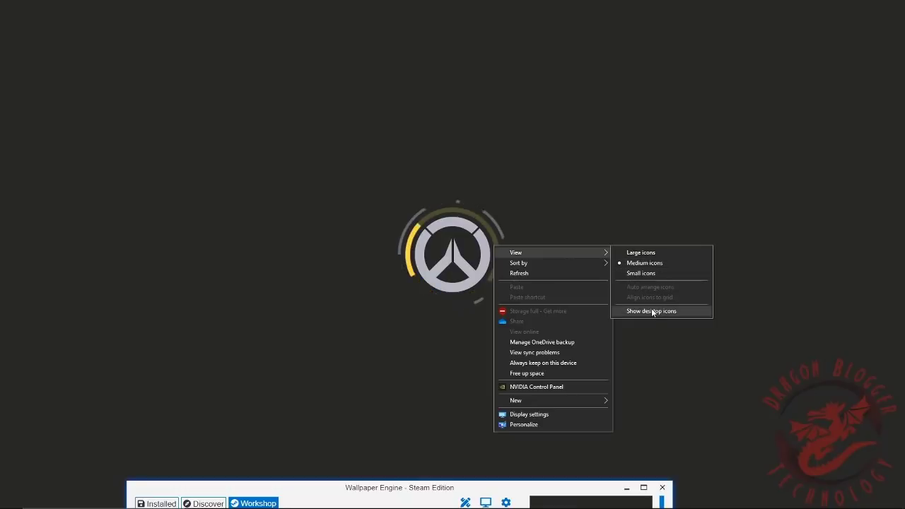
left_click(651, 311)
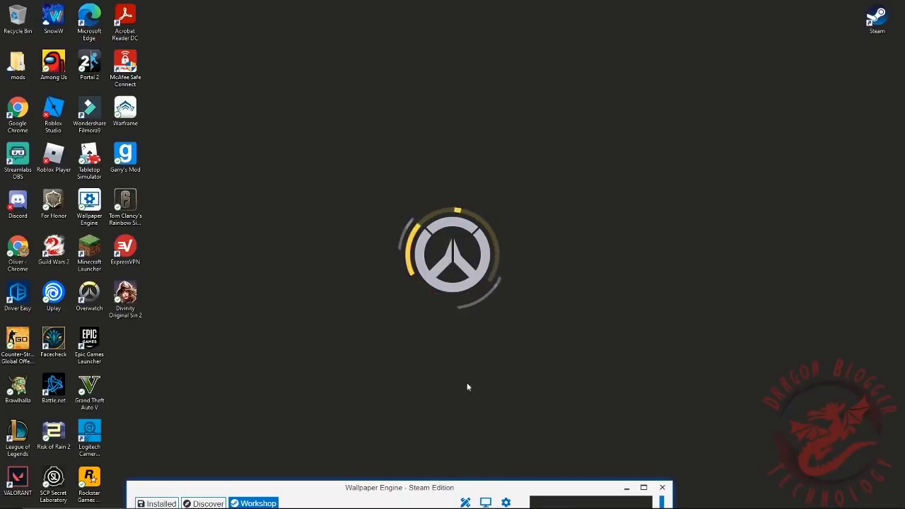
right_click(466, 387)
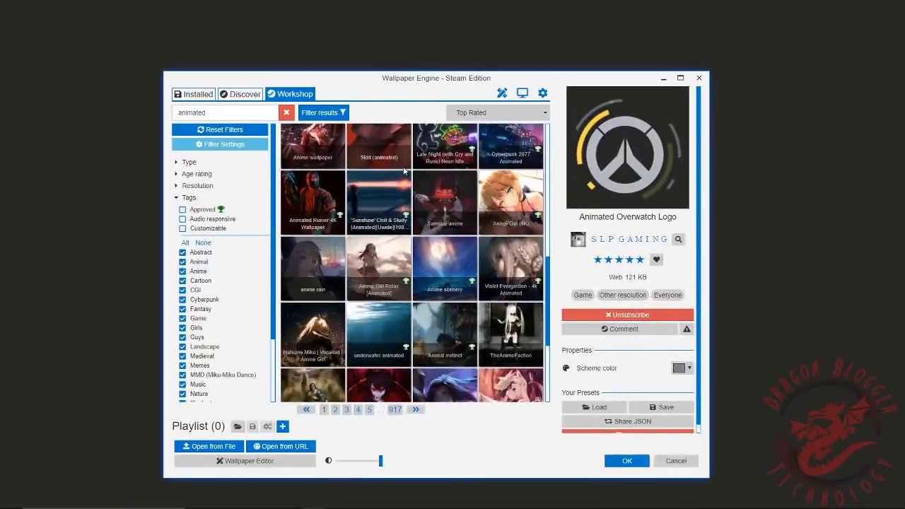
Step: Apply Castle Crashers from the Installed wallpapers and open its Scheme color picker
scroll("down", 3)
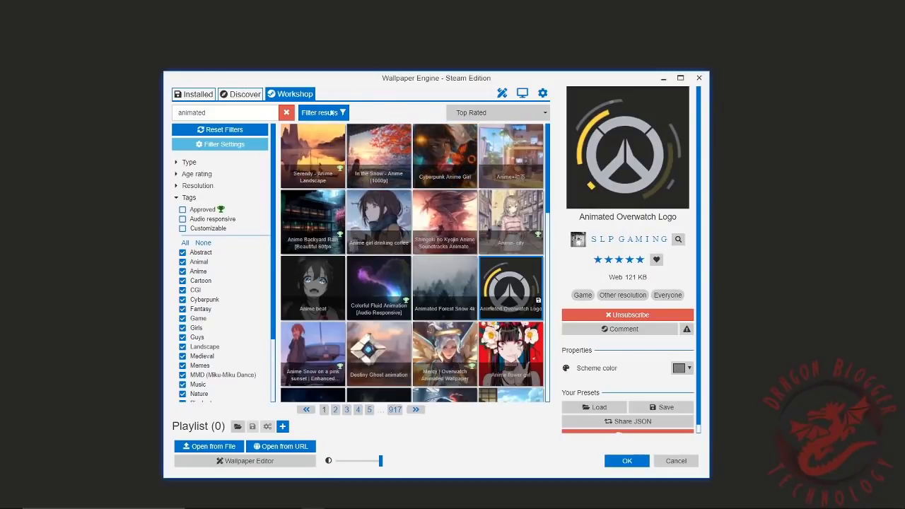
left_click(192, 94)
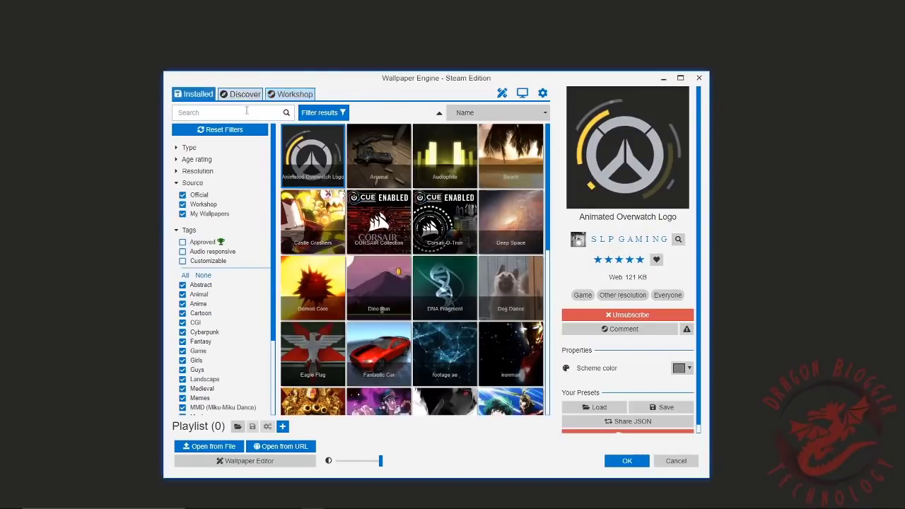
left_click(312, 221)
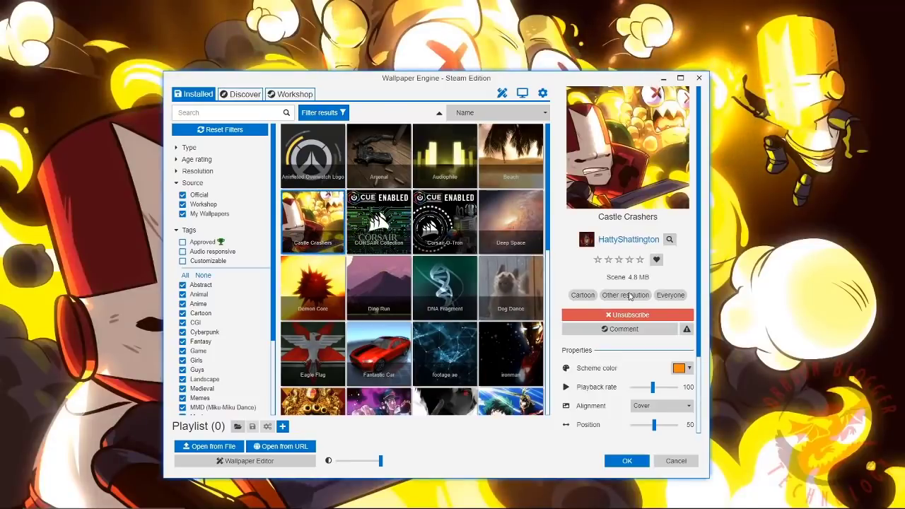
scroll("down", 3)
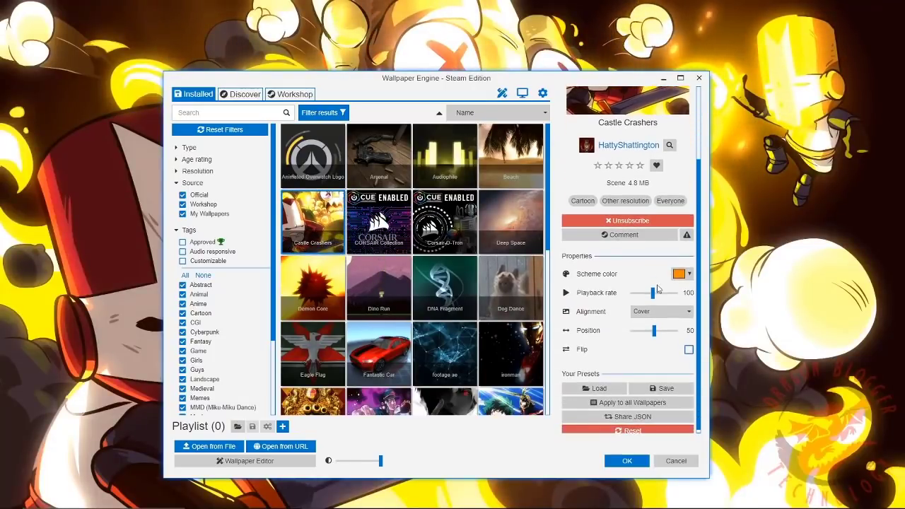
left_click(677, 274)
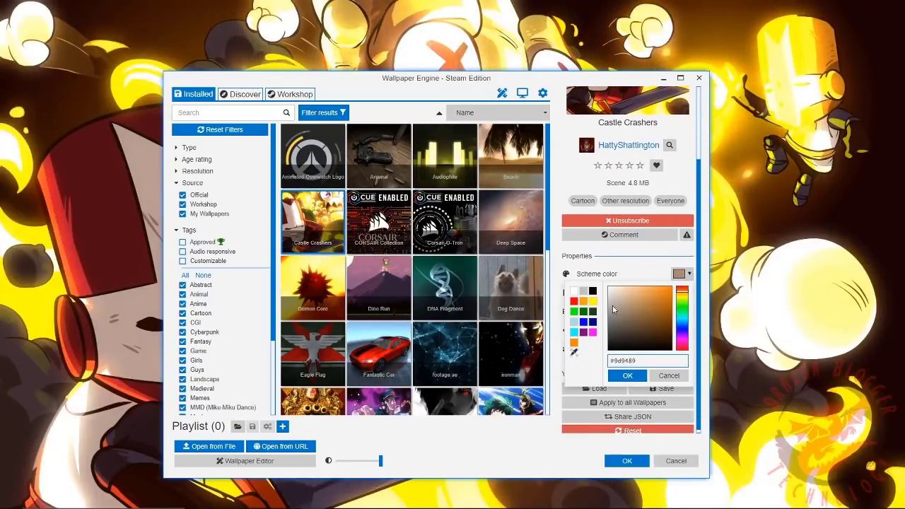
Step: Pick dark grey as Castle Crashers' scheme colour and set Alignment to Stretch
left_click(626, 375)
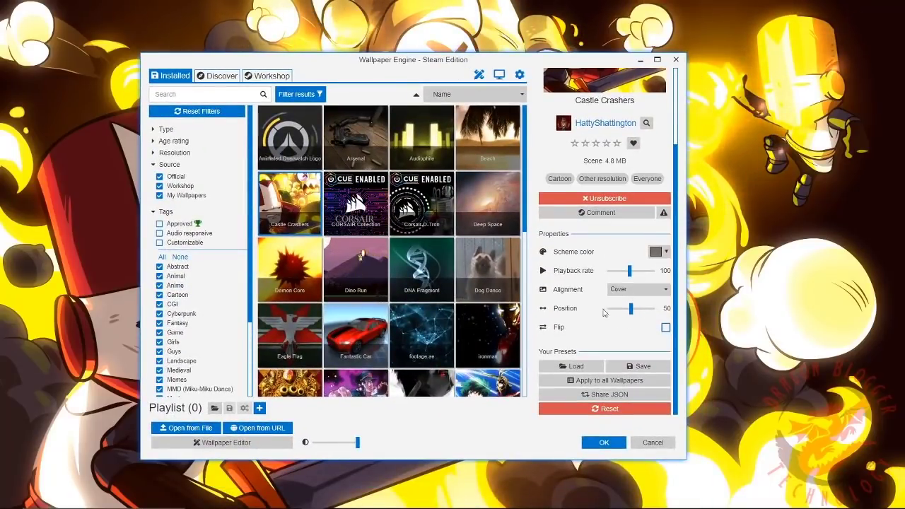
left_click(636, 289)
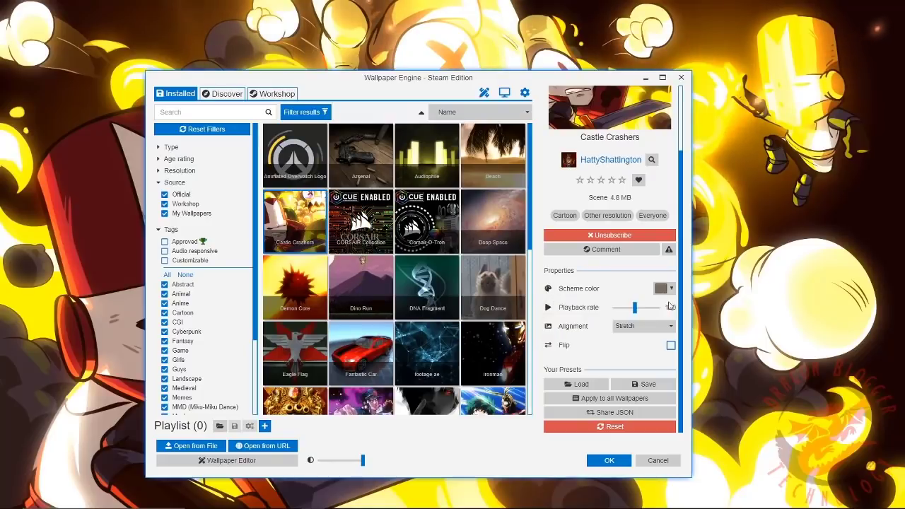
Step: Adjust Castle Crashers' playback rate slider through several values, settling at 114
left_click_drag(636, 306, 669, 307)
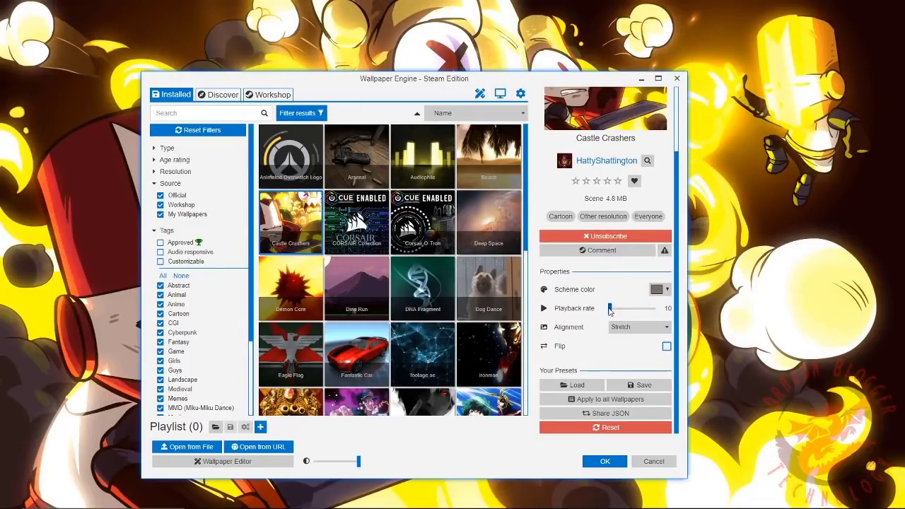
left_click_drag(611, 308, 623, 308)
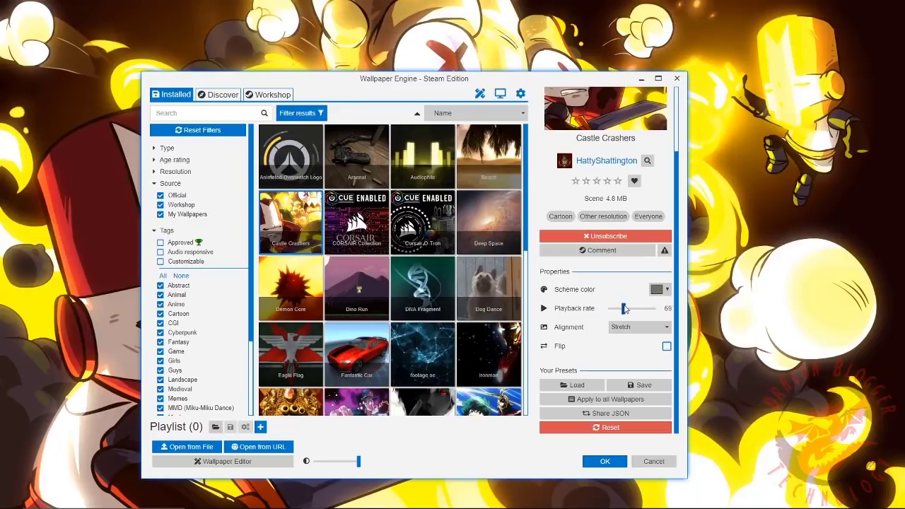
left_click_drag(622, 308, 627, 308)
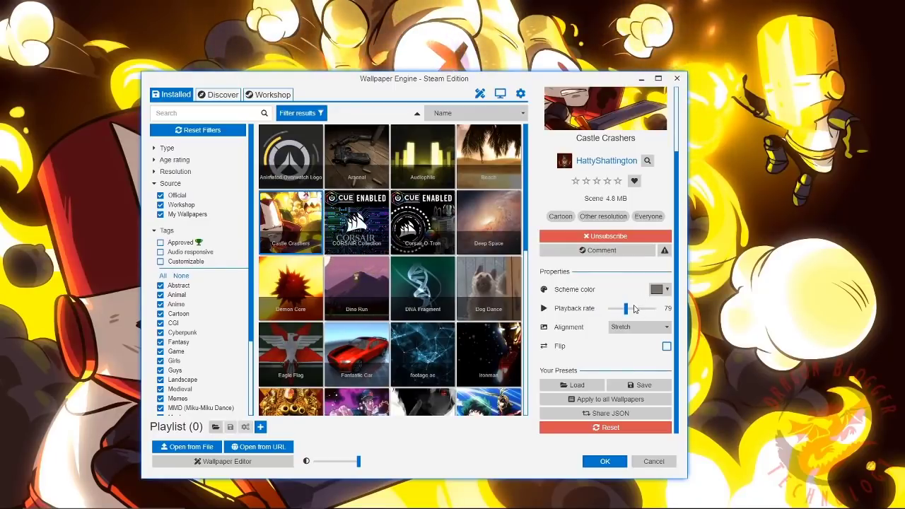
left_click_drag(622, 308, 647, 308)
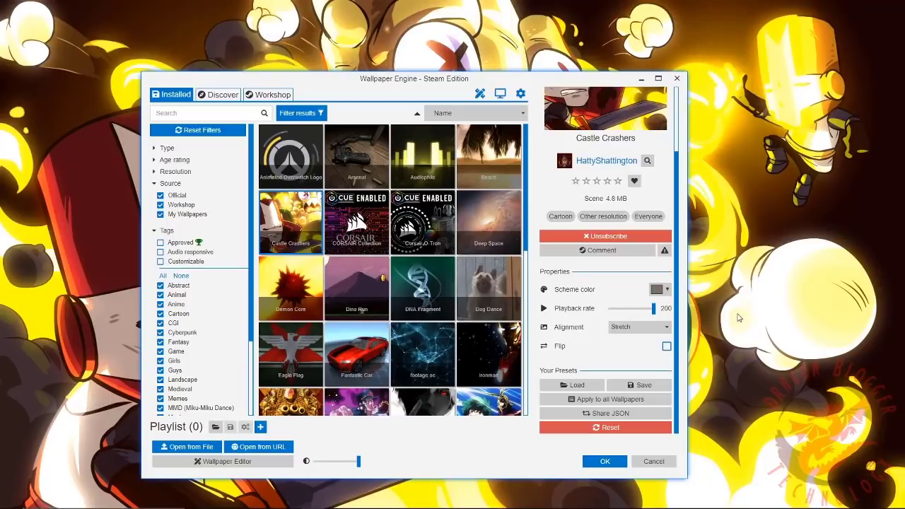
left_click_drag(648, 308, 643, 307)
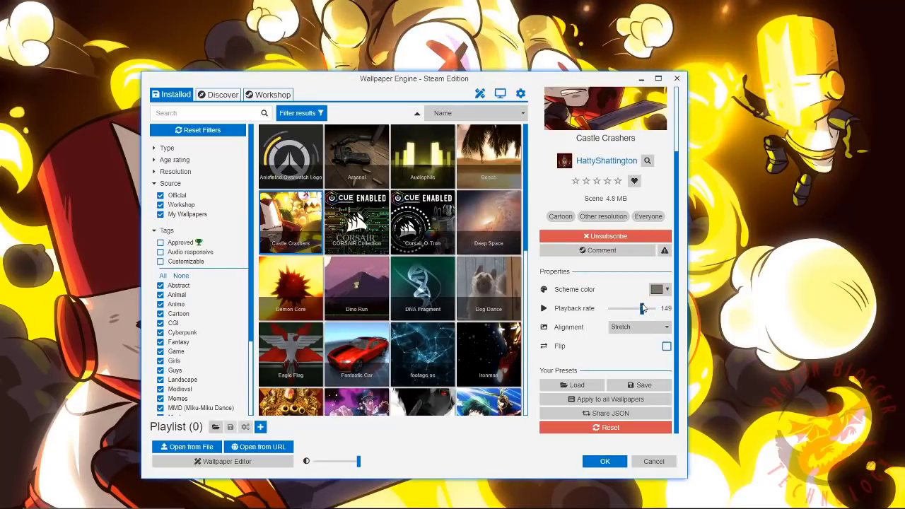
left_click_drag(641, 308, 634, 308)
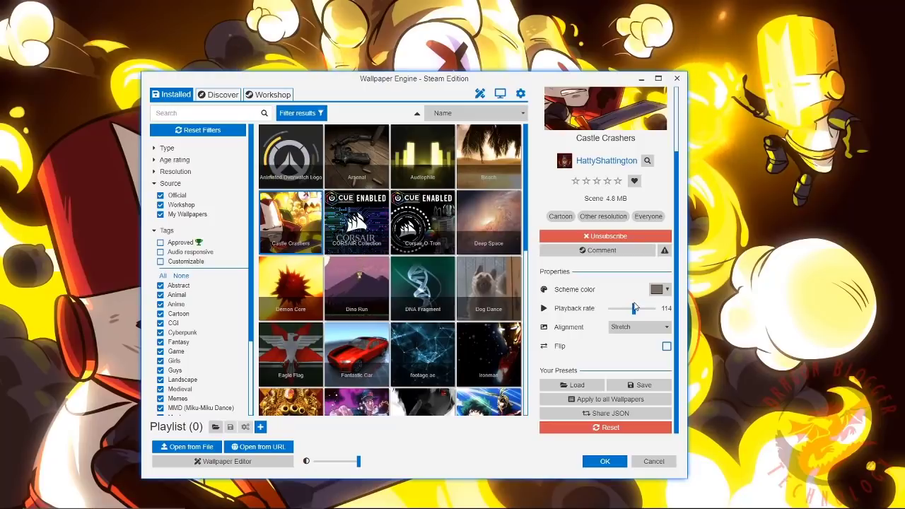
left_click_drag(634, 307, 629, 307)
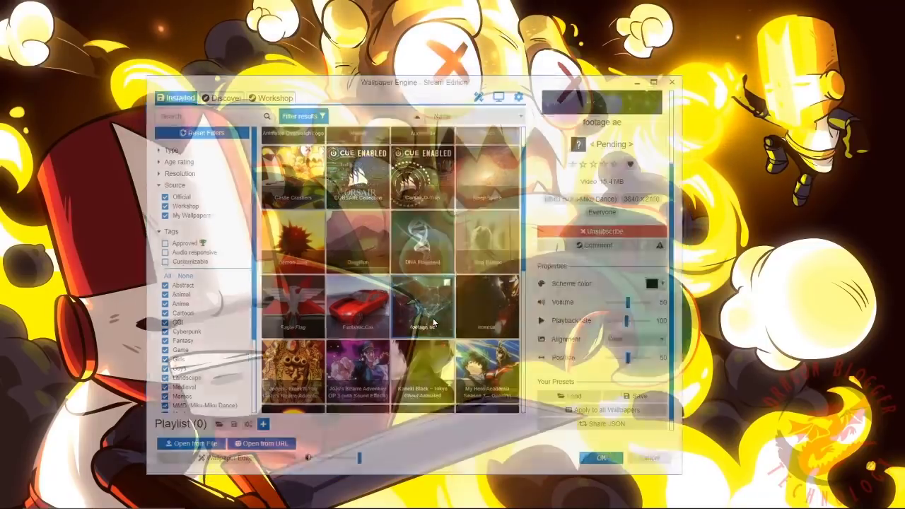
Step: Confirm footage ae with OK, then reopen Wallpaper Engine from the tray's Change Wallpaper
left_click(670, 82)
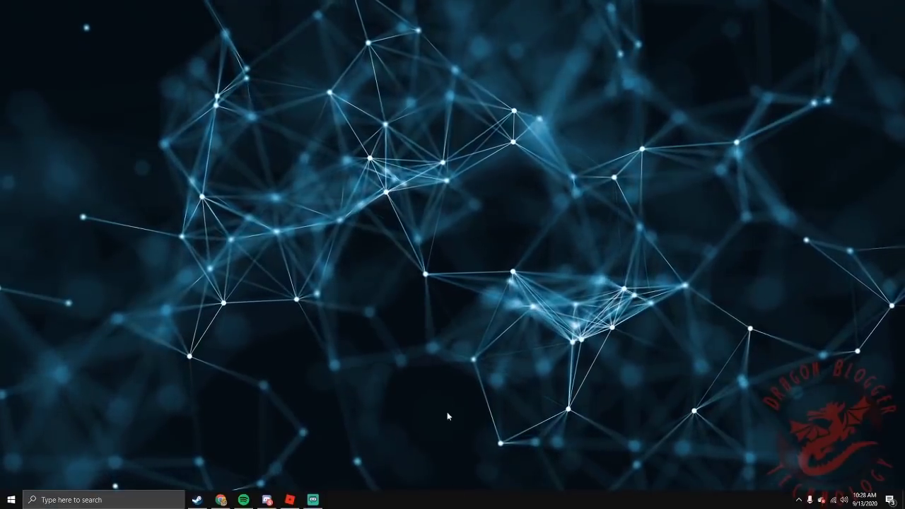
left_click(799, 499)
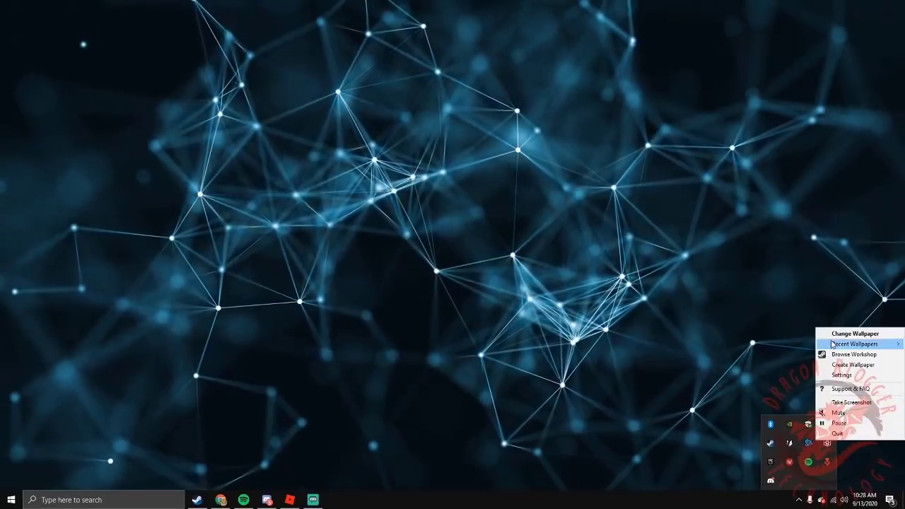
left_click(855, 333)
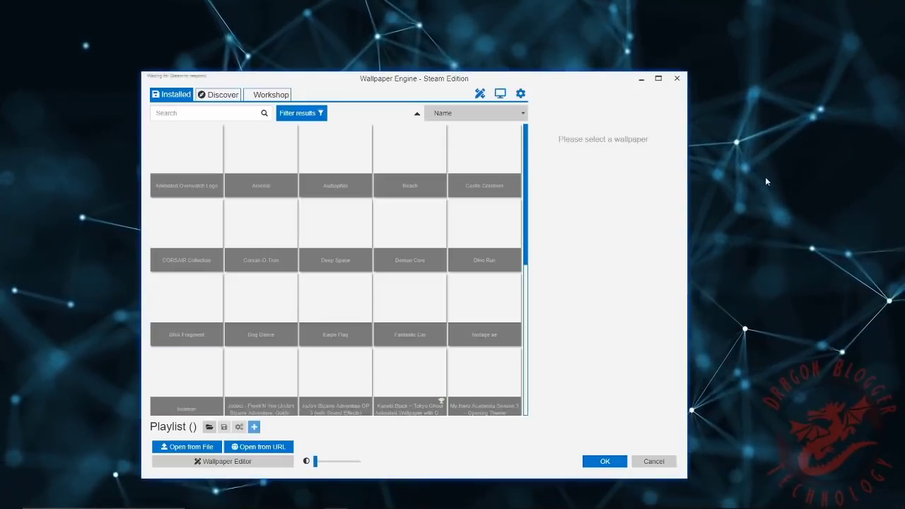
left_click(484, 261)
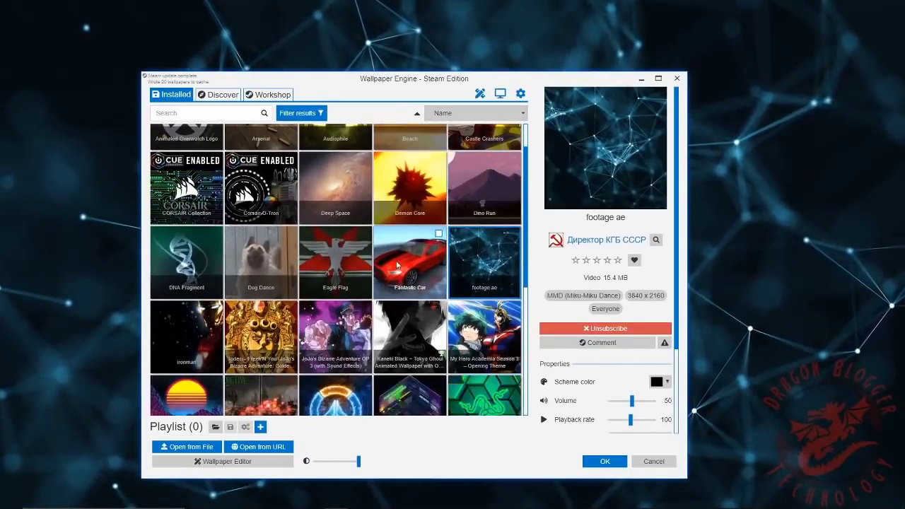
Step: Cycle through other wallpapers, reopening Wallpaper Engine from the tray icon each time
scroll("down", 3)
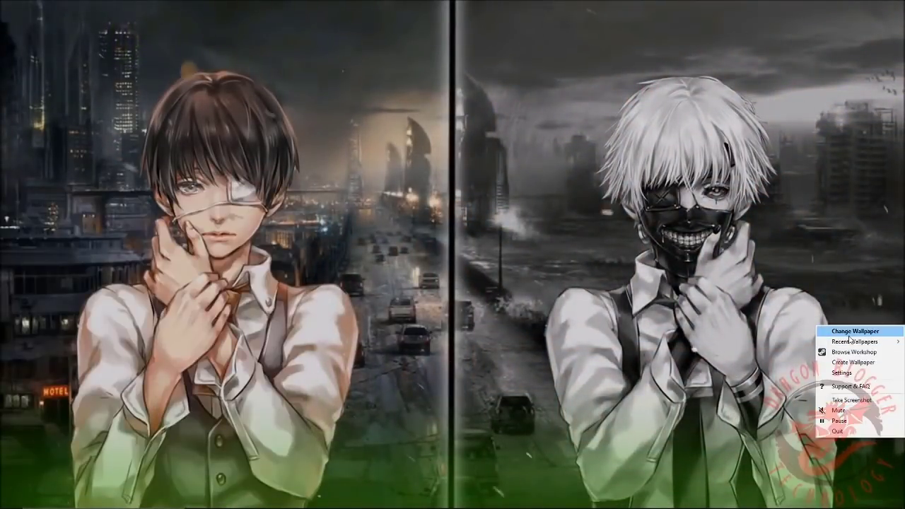
left_click(852, 330)
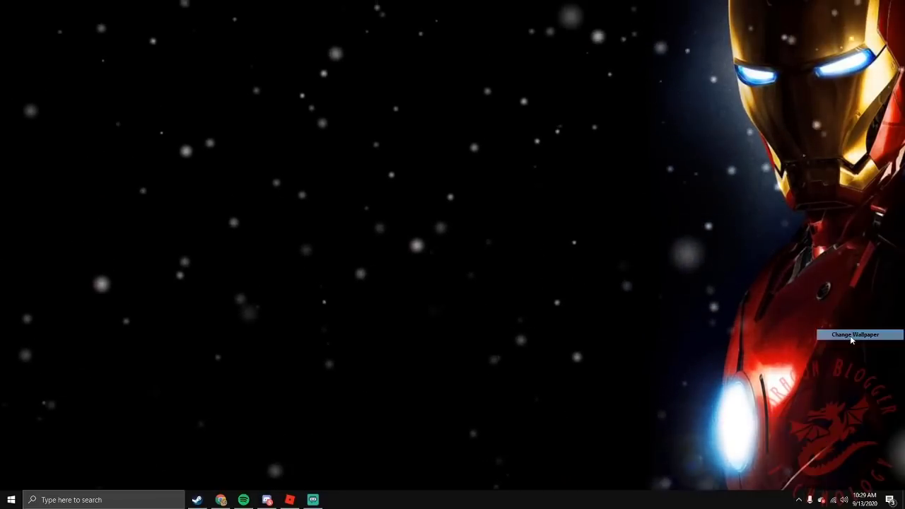
left_click(855, 334)
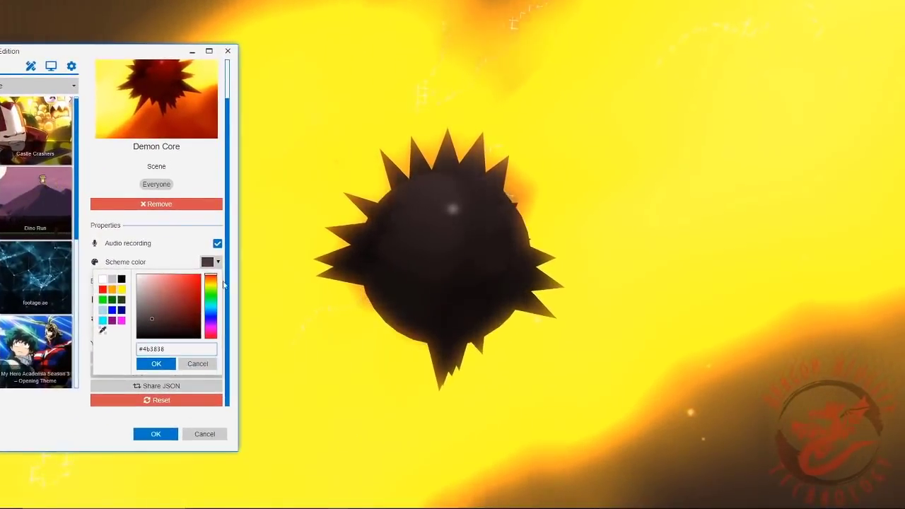
Step: Choose a purple scheme colour for the Demon Core wallpaper
left_click(216, 324)
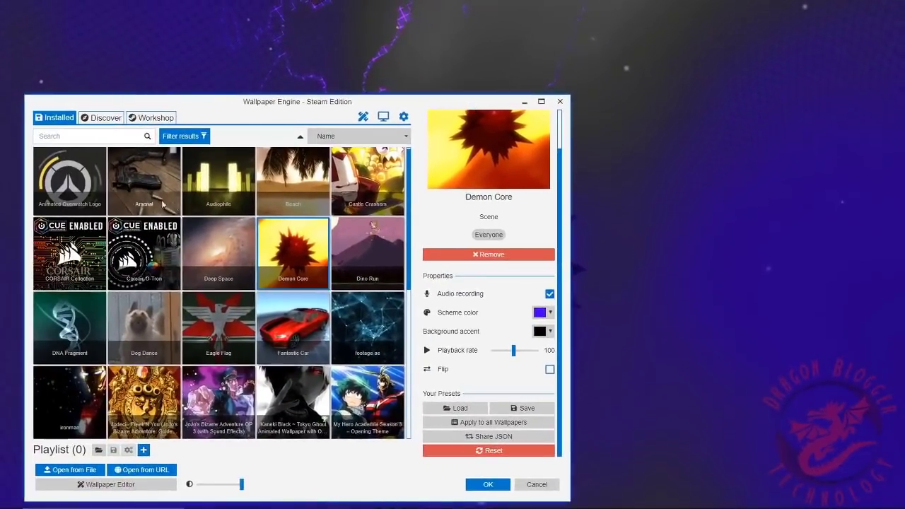
Step: Apply Audiophile, set its scheme colour to white, and move the window lower left
left_click(218, 180)
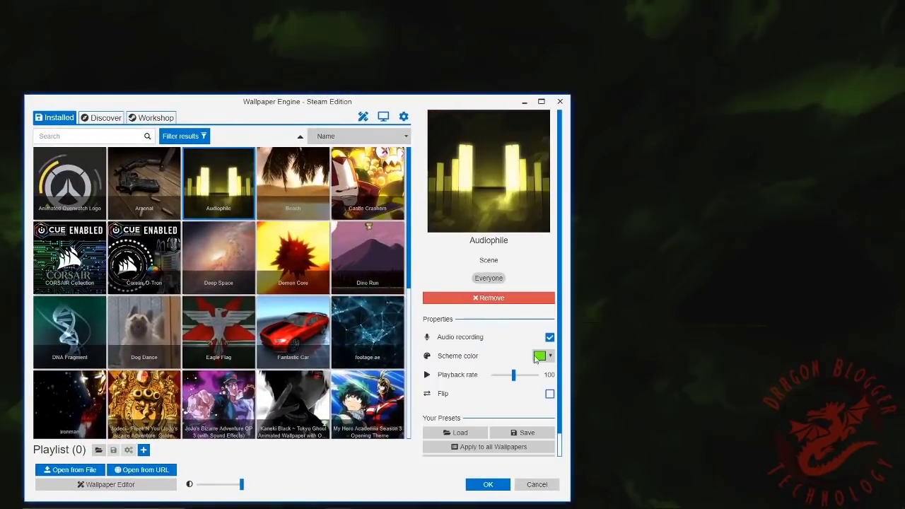
left_click(550, 356)
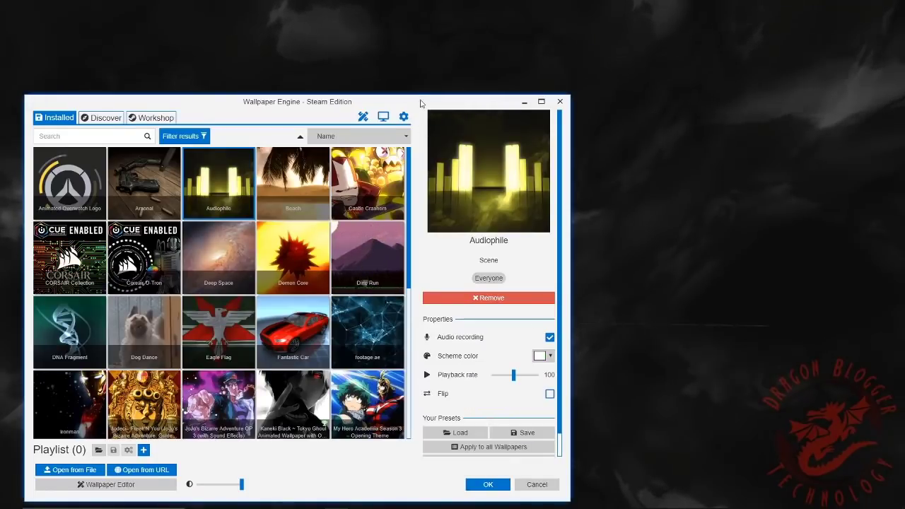
left_click_drag(297, 102, 435, 386)
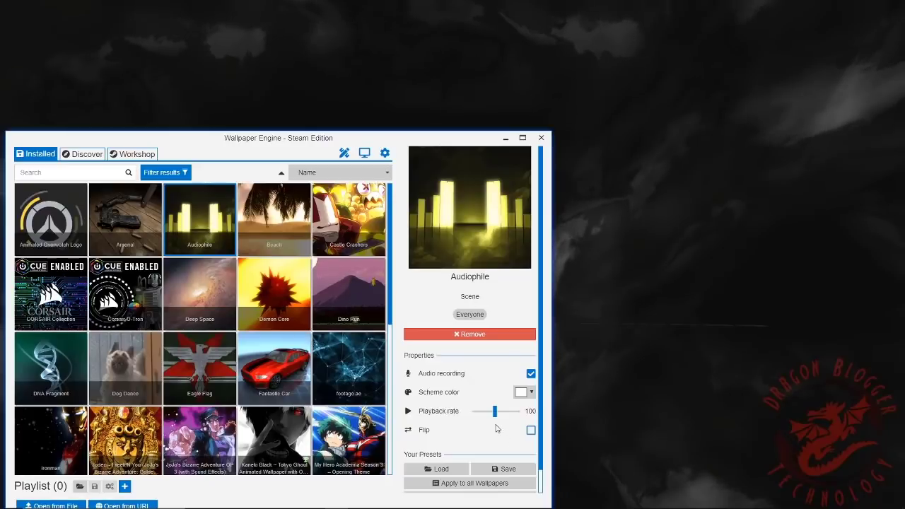
Step: Set Audiophile's playback rate to 96, test Flip on and off, then apply Arsenal
left_click_drag(493, 410, 484, 411)
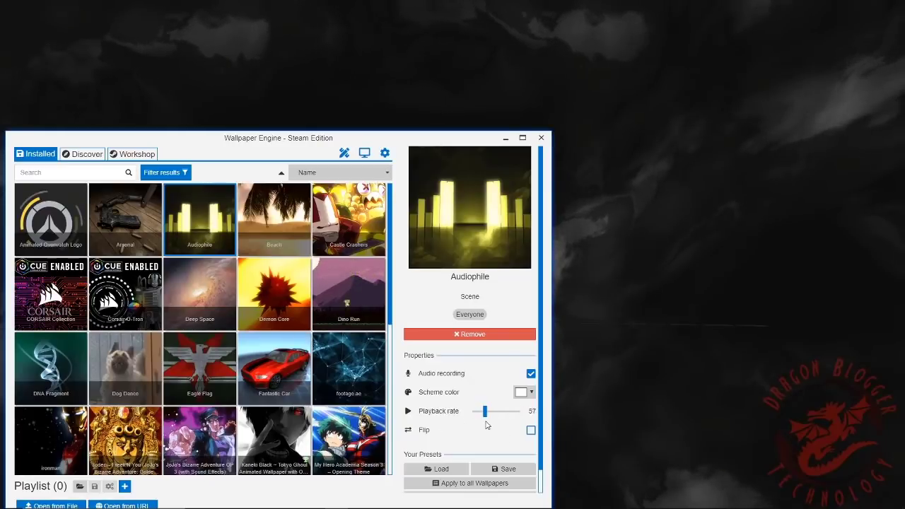
left_click(531, 430)
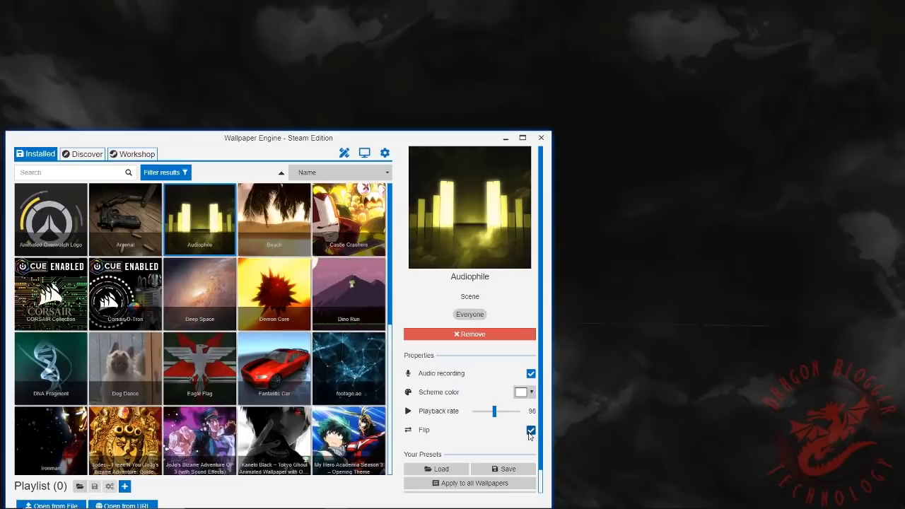
left_click(530, 430)
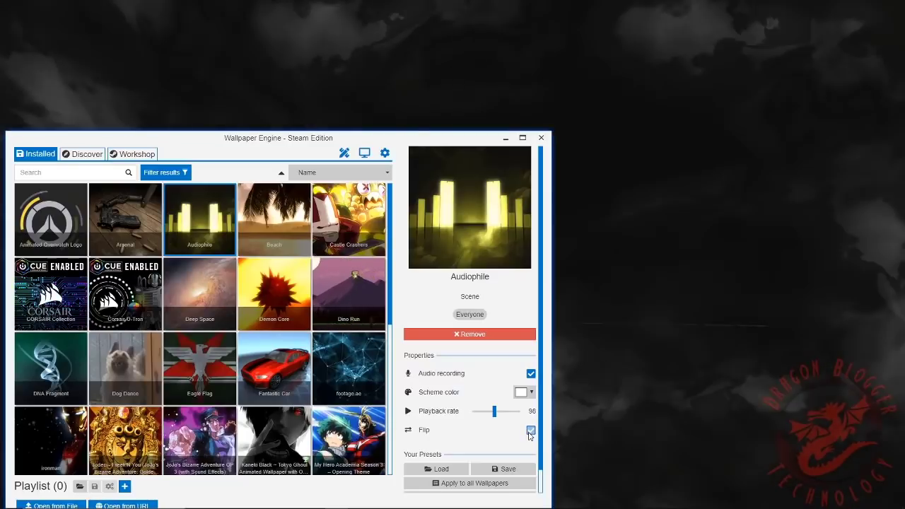
left_click(530, 429)
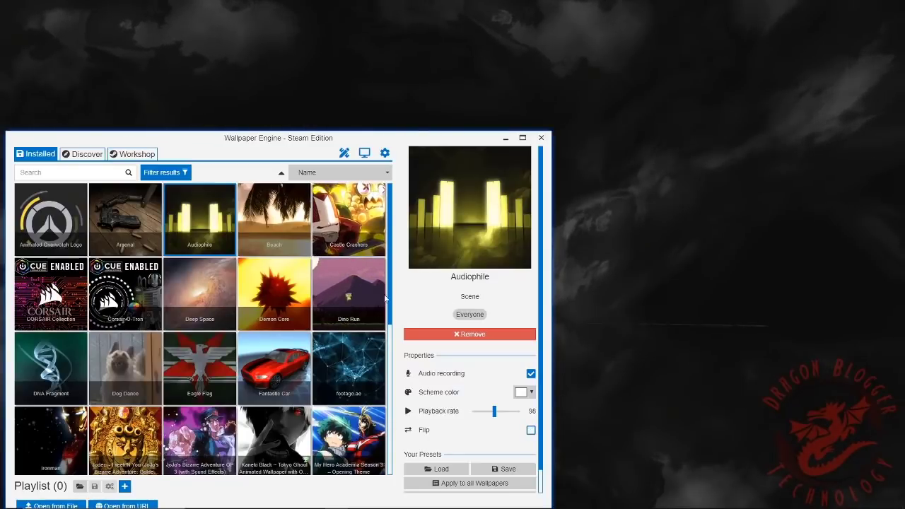
left_click(124, 219)
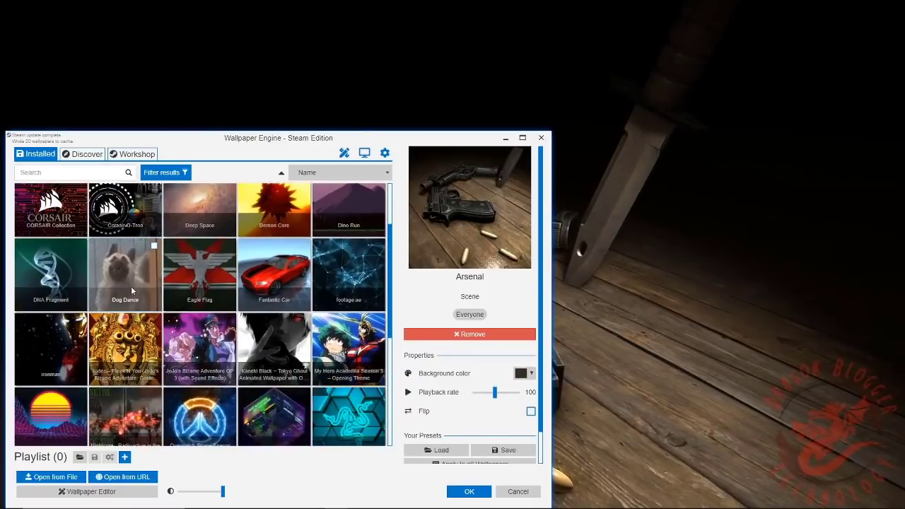
Step: Scroll down the Installed grid to reach the Dino Run wallpaper
scroll("down", 3)
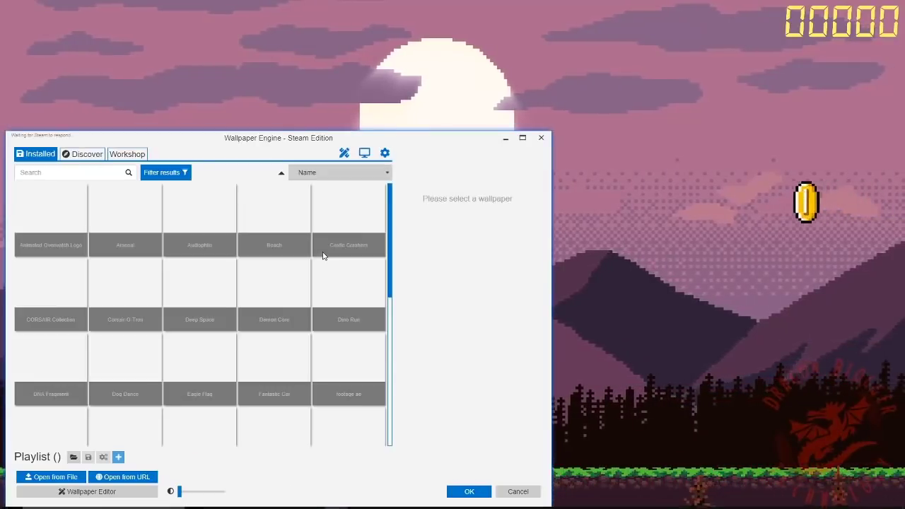
Step: Select Dino Run and give it a light green scheme colour instead of white
left_click(348, 293)
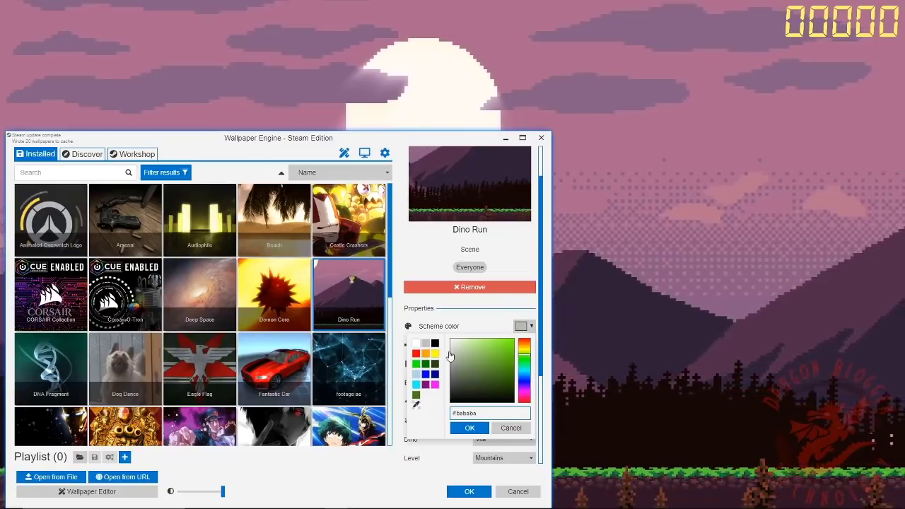
left_click(416, 343)
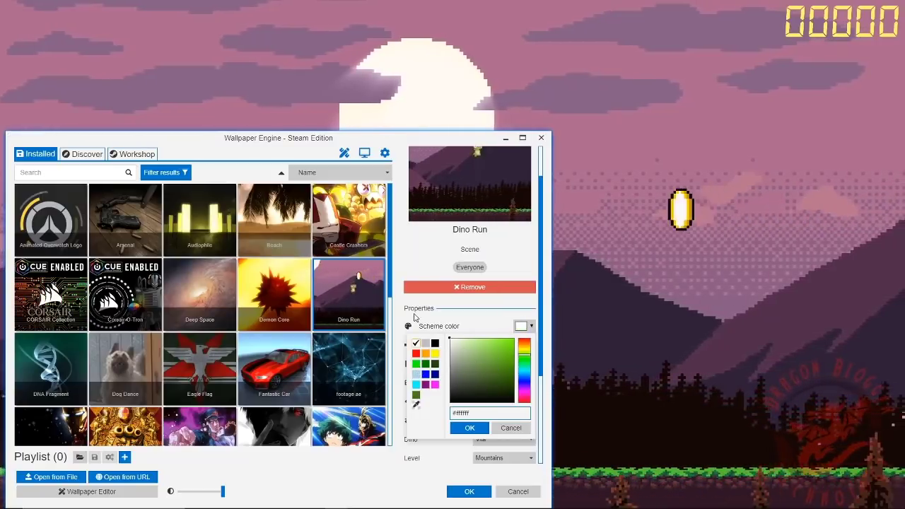
left_click(491, 348)
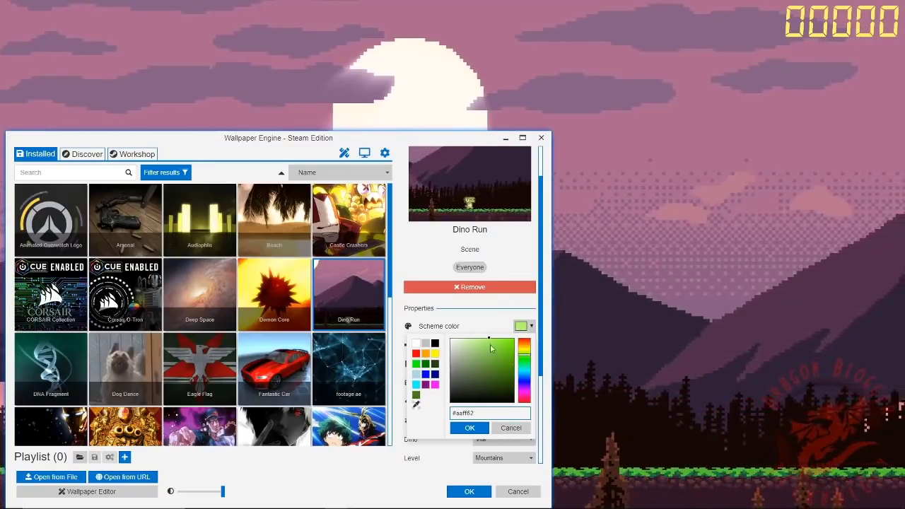
left_click(469, 427)
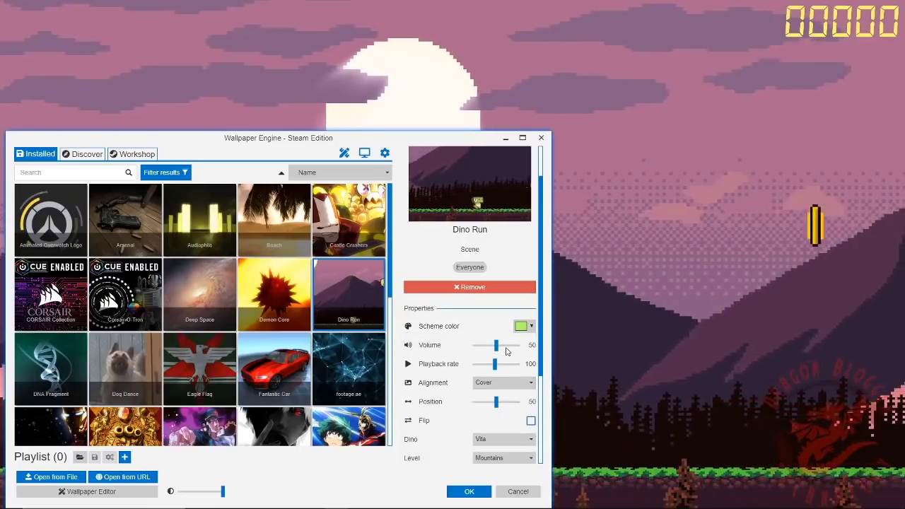
Step: Try Stretch alignment, return to Cover, set the dino to Mort, and hide the window
left_click(502, 382)
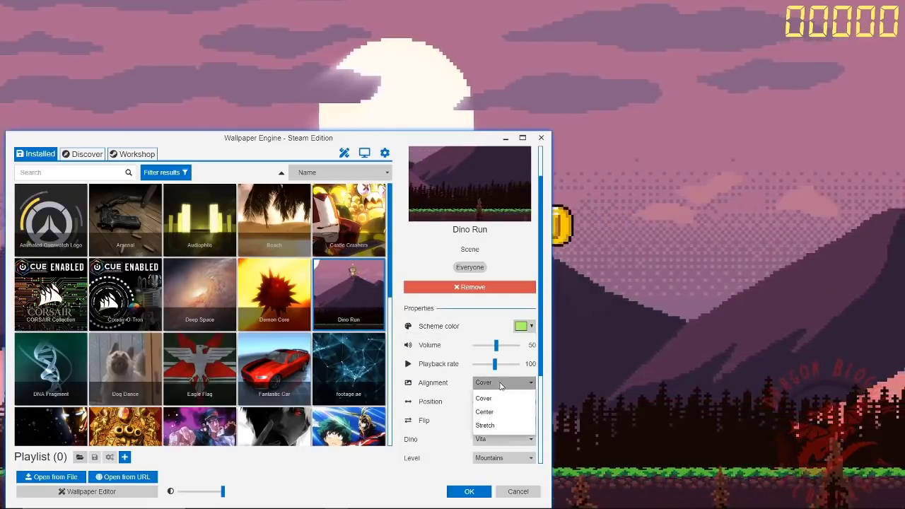
left_click(484, 424)
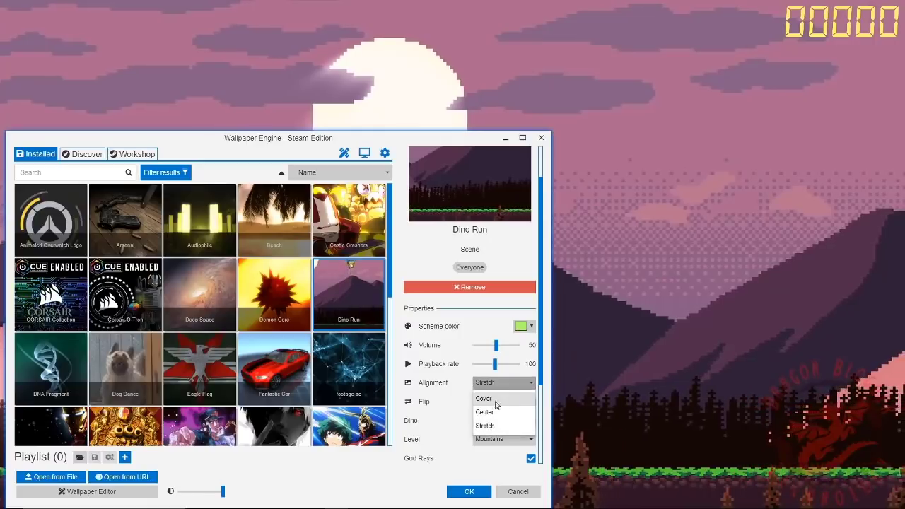
left_click(483, 398)
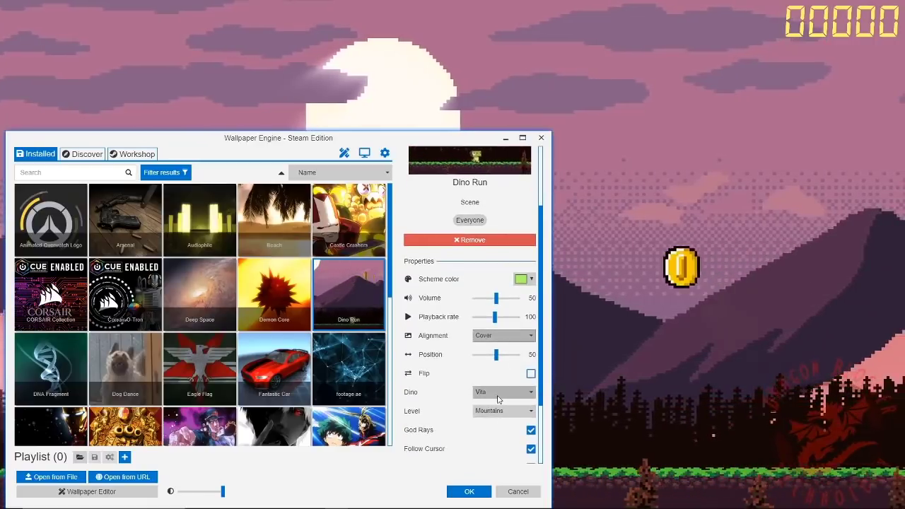
left_click(502, 392)
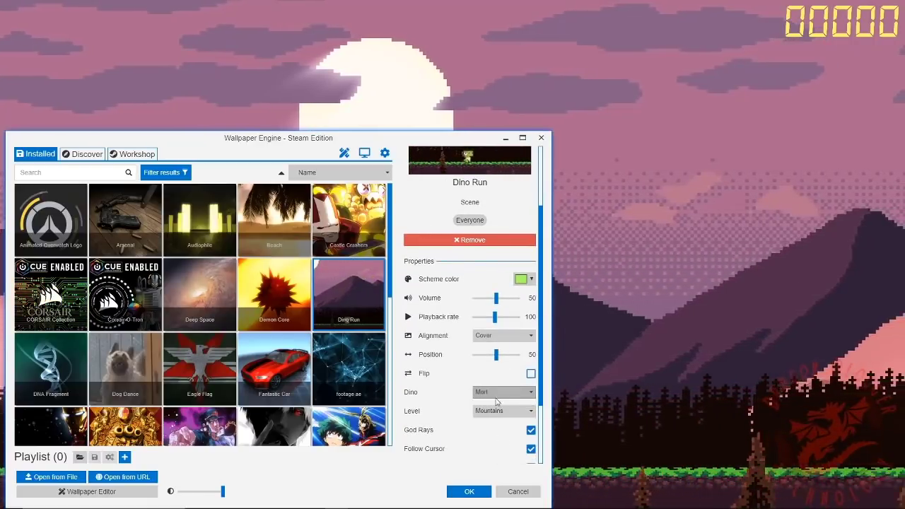
left_click(468, 491)
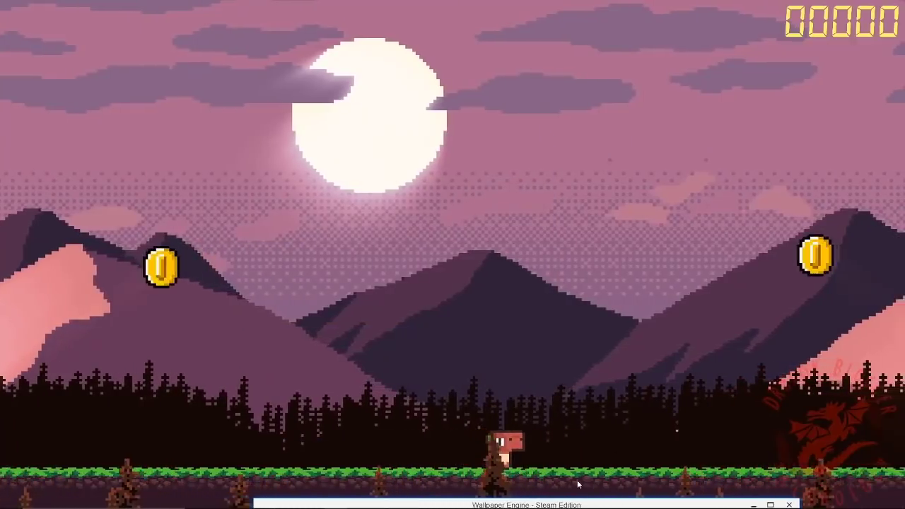